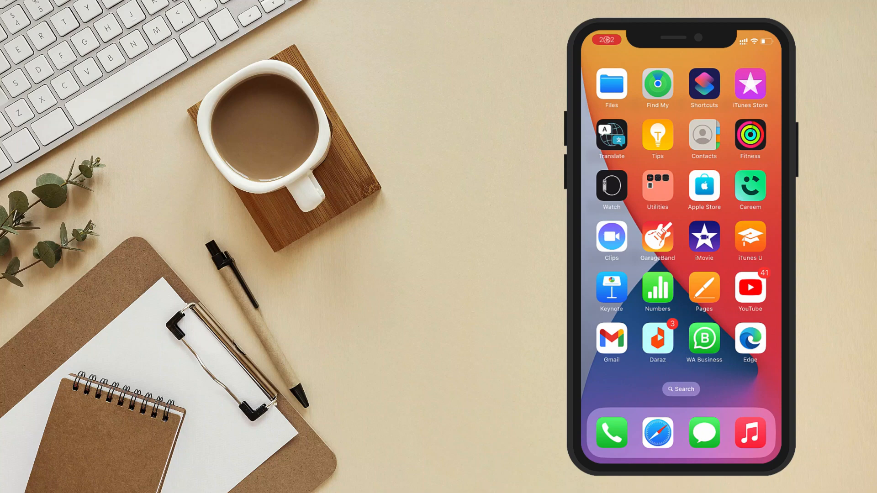
Launch Gmail on the iPhone and choose to add a Google account via google.com
left_click(611, 339)
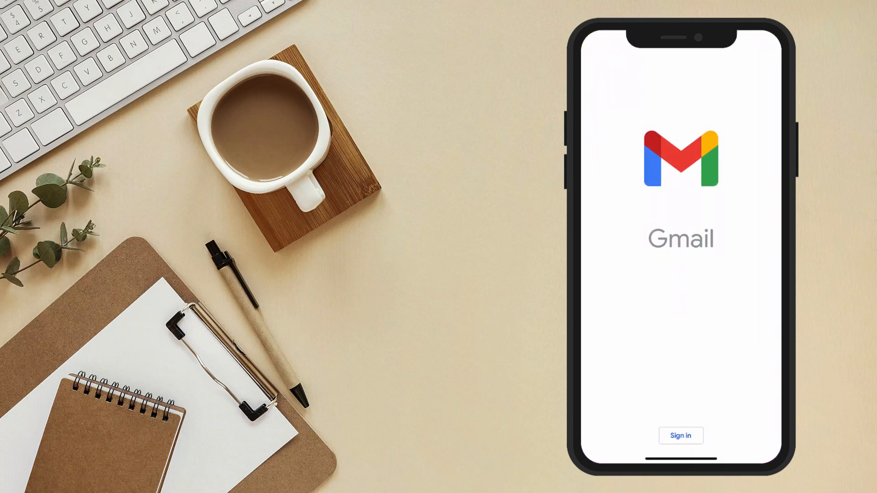
left_click(681, 436)
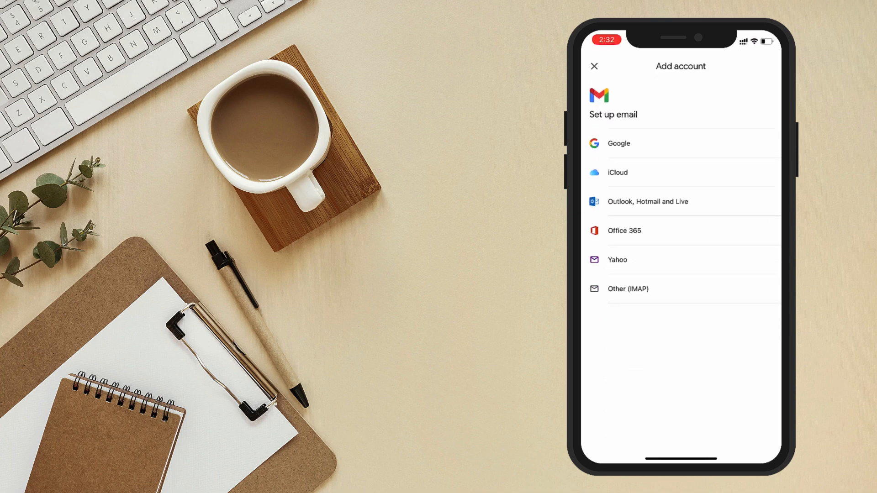
left_click(618, 143)
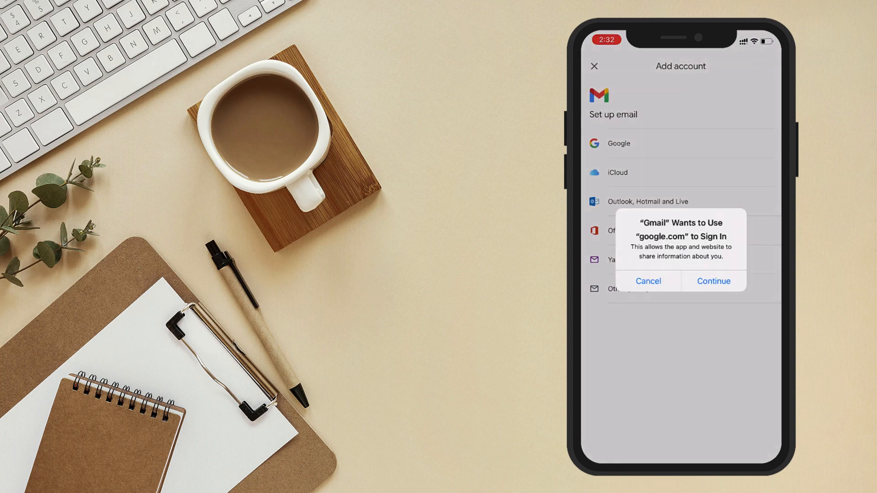
left_click(713, 281)
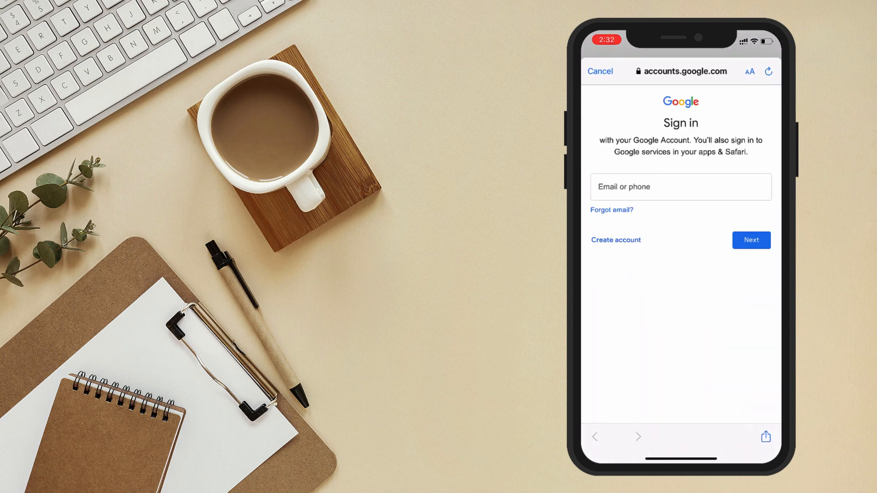
left_click(680, 187)
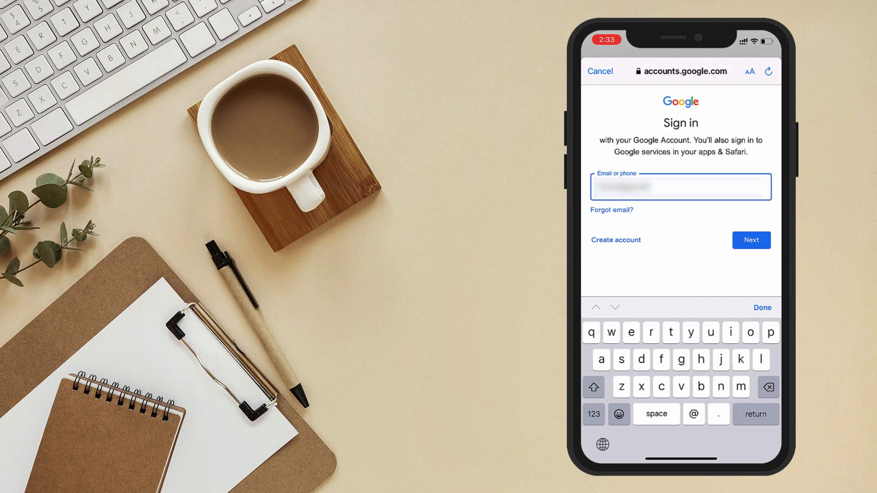
left_click(752, 240)
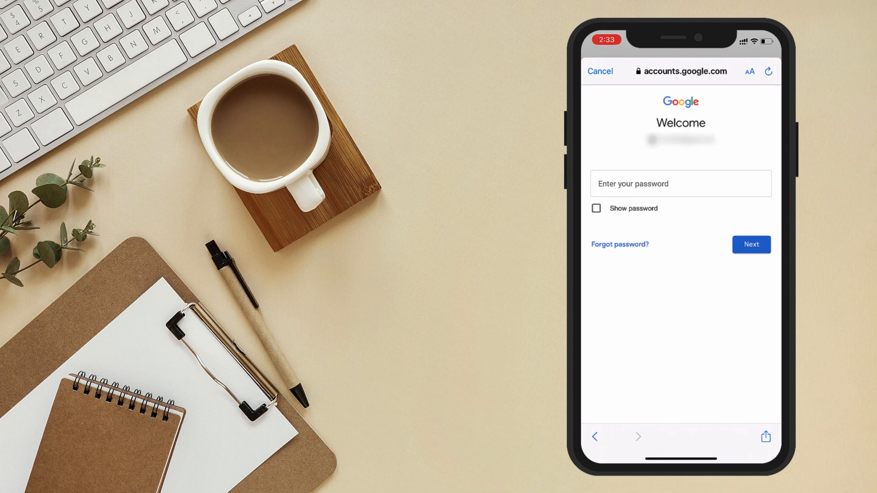
type("•••")
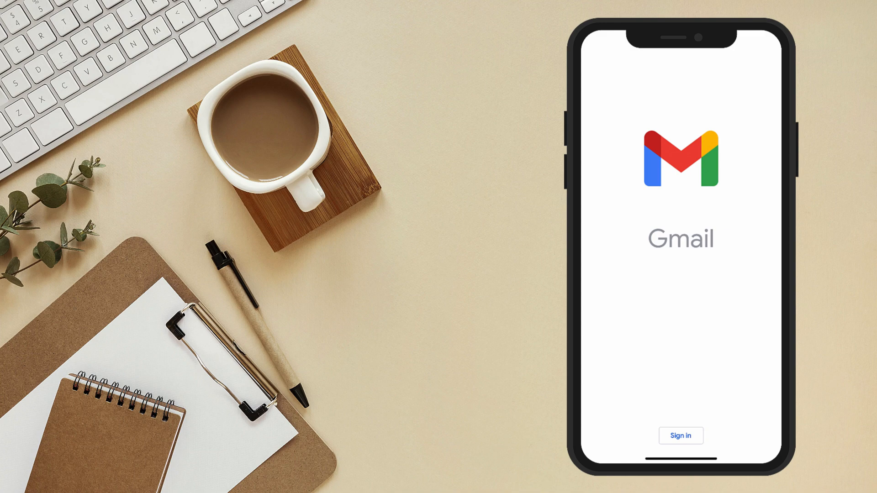
Continue past the Gmail start screen into the Primary inbox
left_click(681, 436)
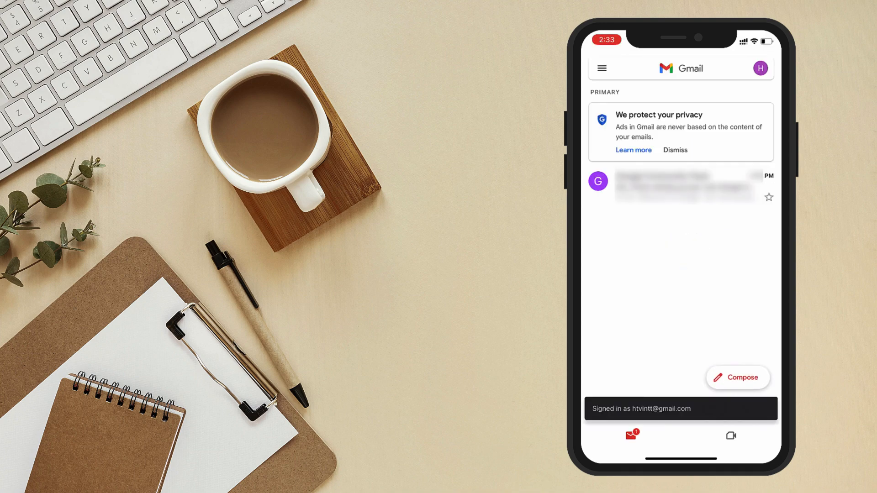
left_click(680, 68)
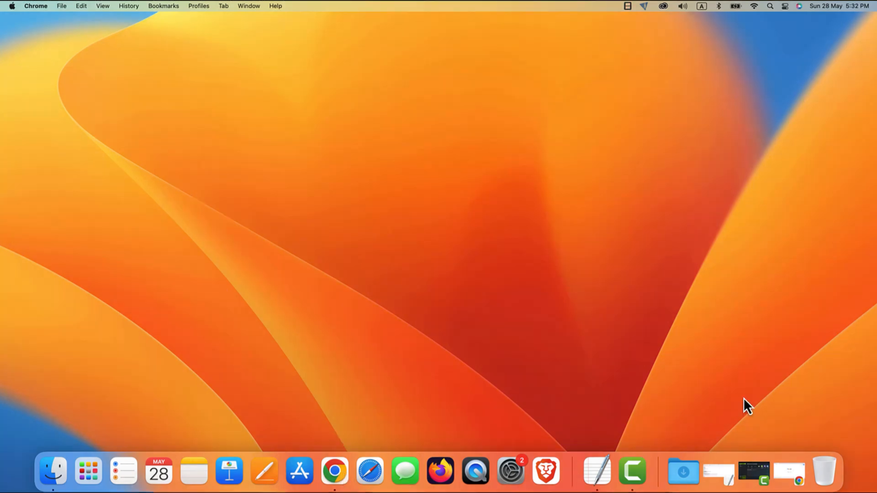
mouse_move(334, 471)
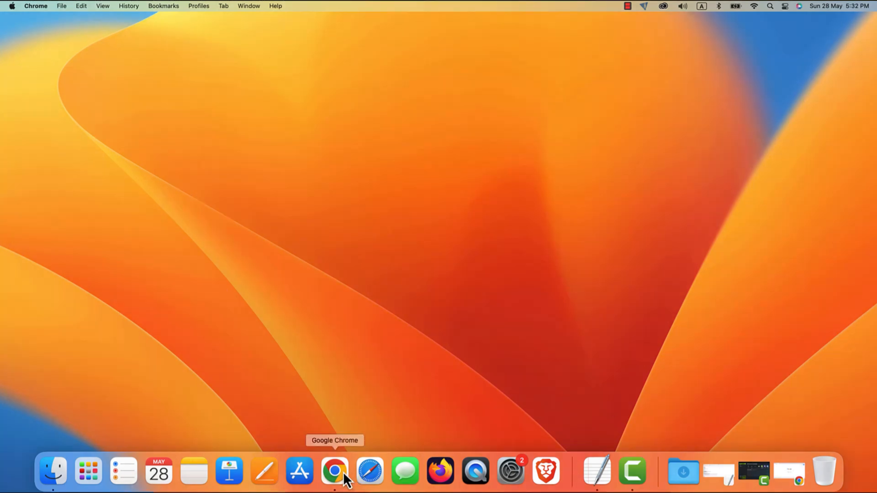
Launch Chrome from the Dock and go to gmail.com
left_click(335, 471)
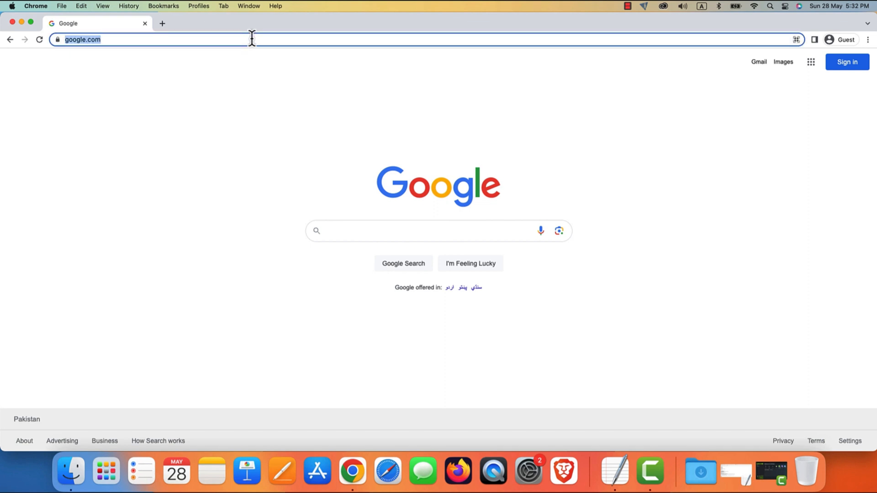
type("g")
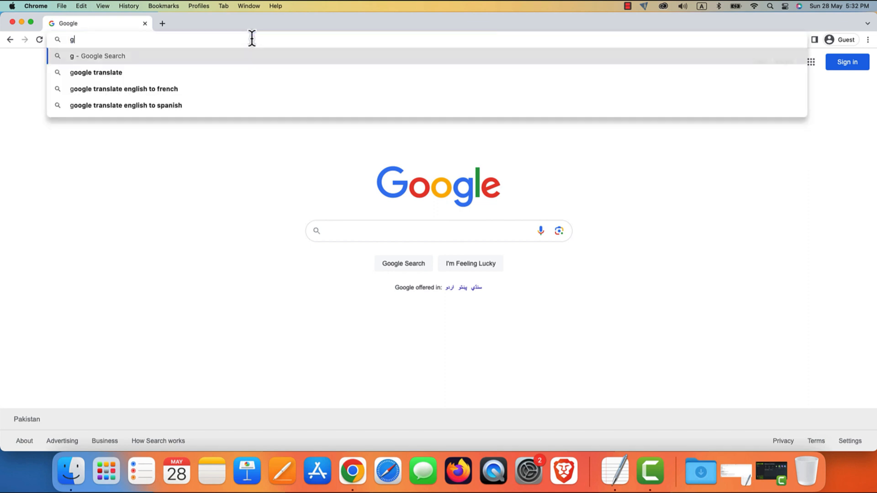
type("gmail.com")
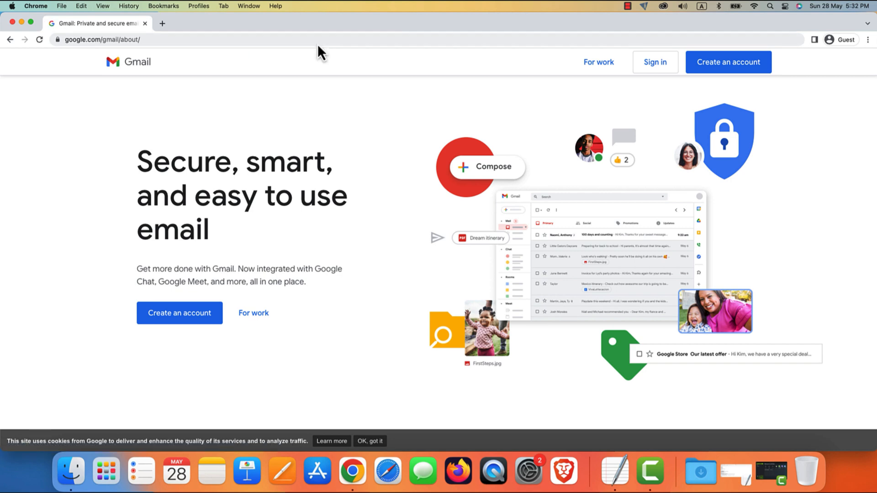
Choose Sign in on Gmail's about page and submit the account email address
left_click(656, 62)
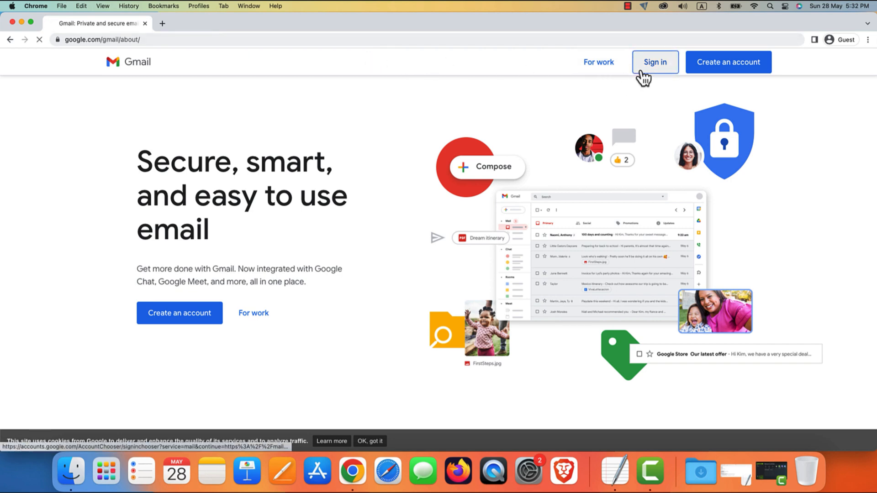
left_click(655, 62)
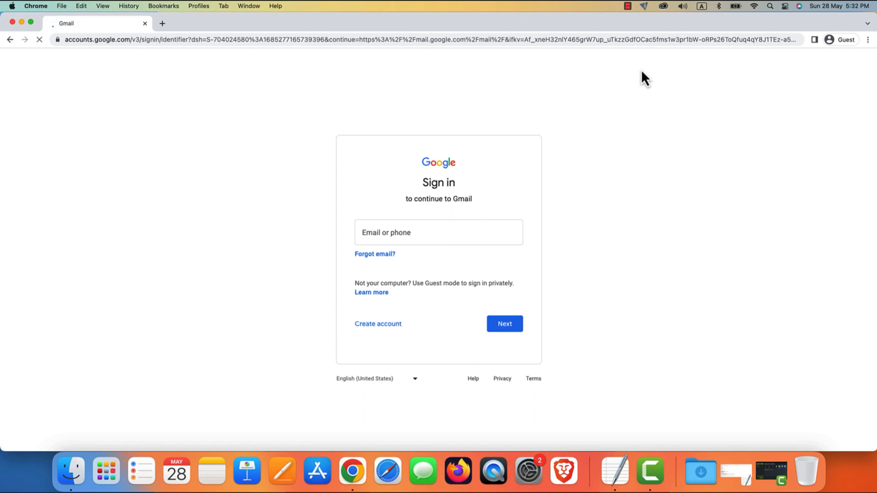
left_click(438, 232)
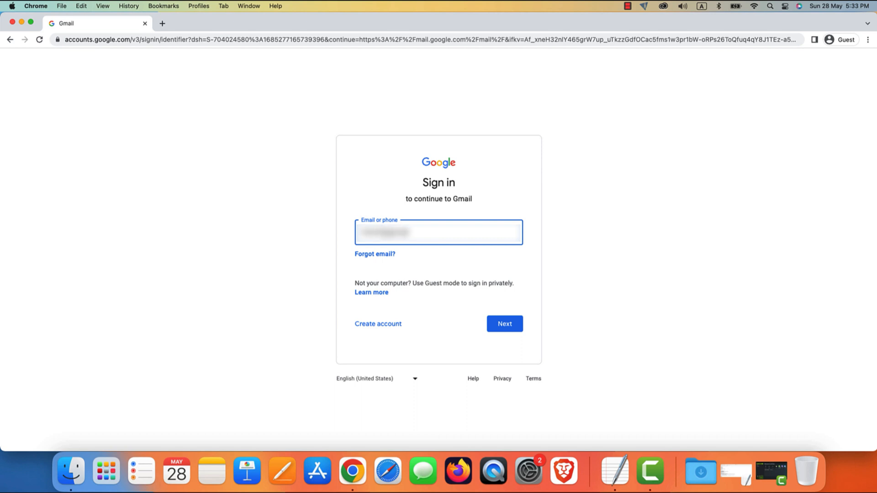
left_click(503, 324)
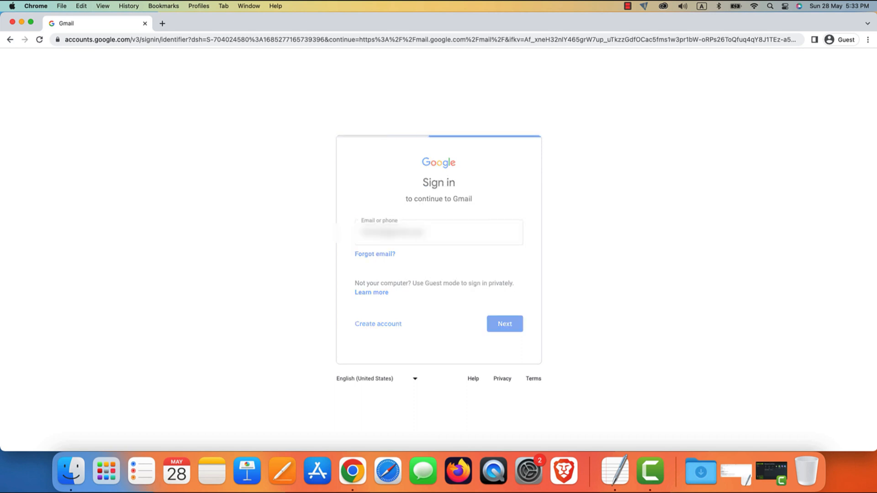
left_click(504, 324)
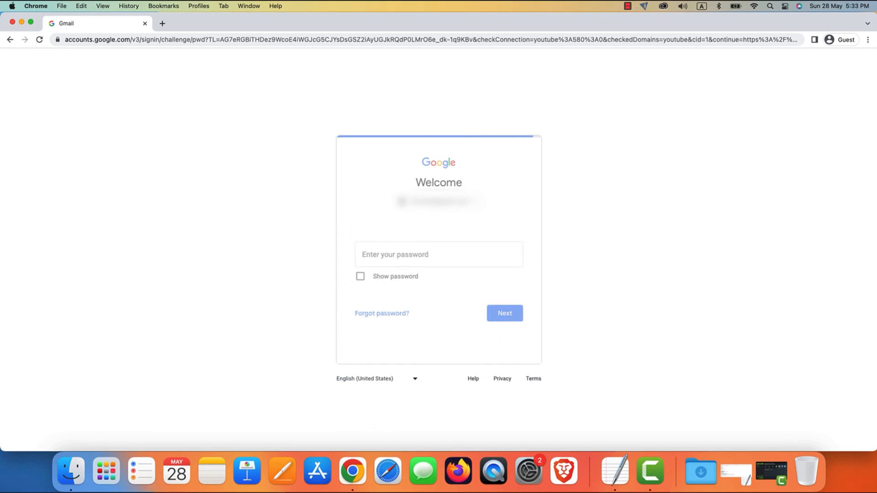
Enter and submit the account password so the Gmail mailbox loads
left_click(438, 254)
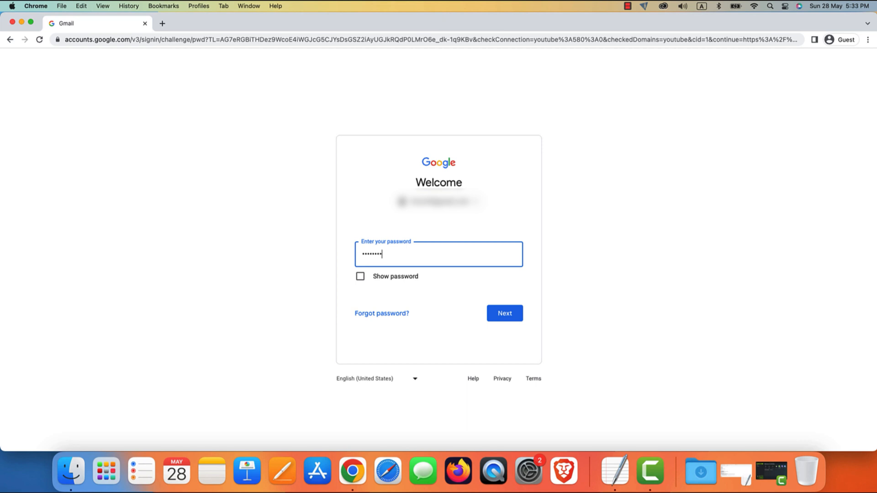
type("••")
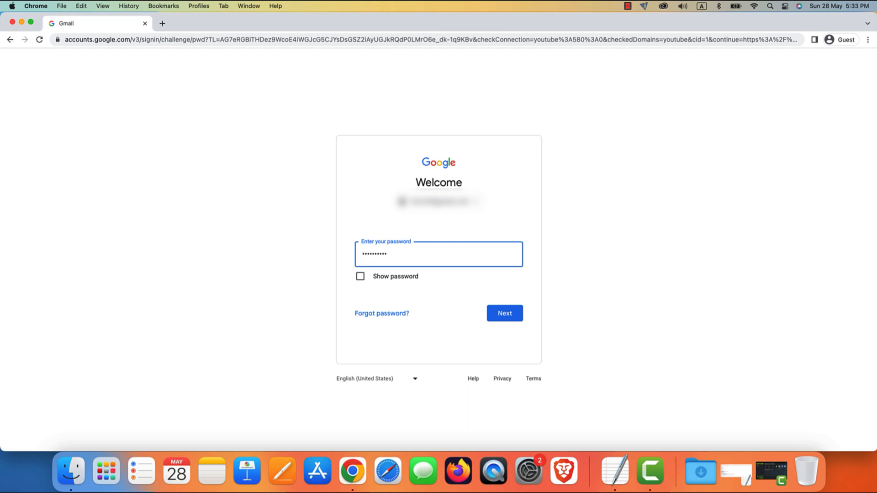
left_click(503, 313)
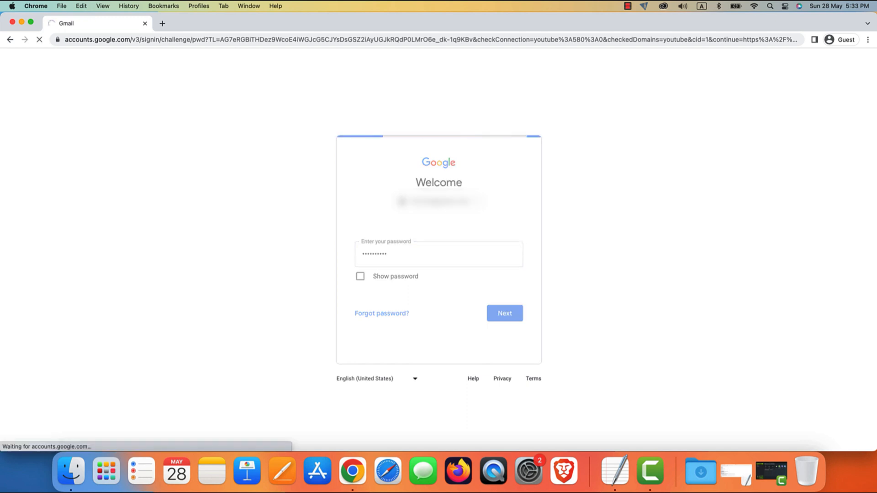
left_click(503, 313)
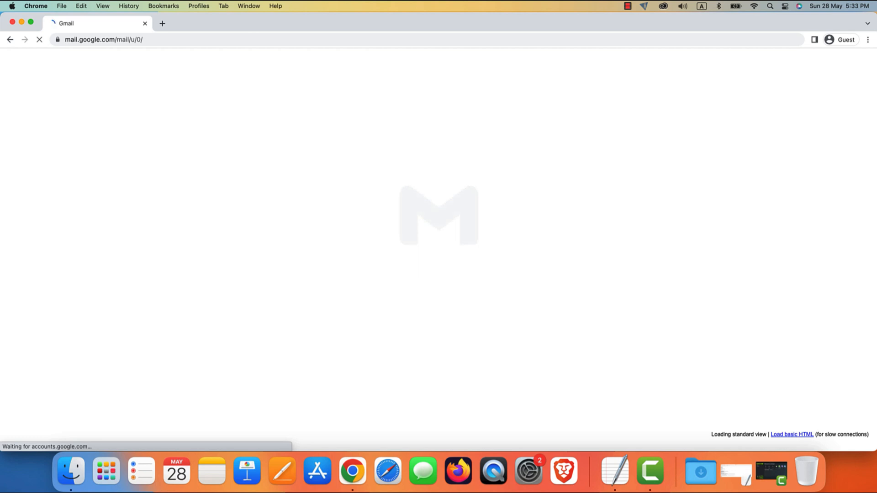